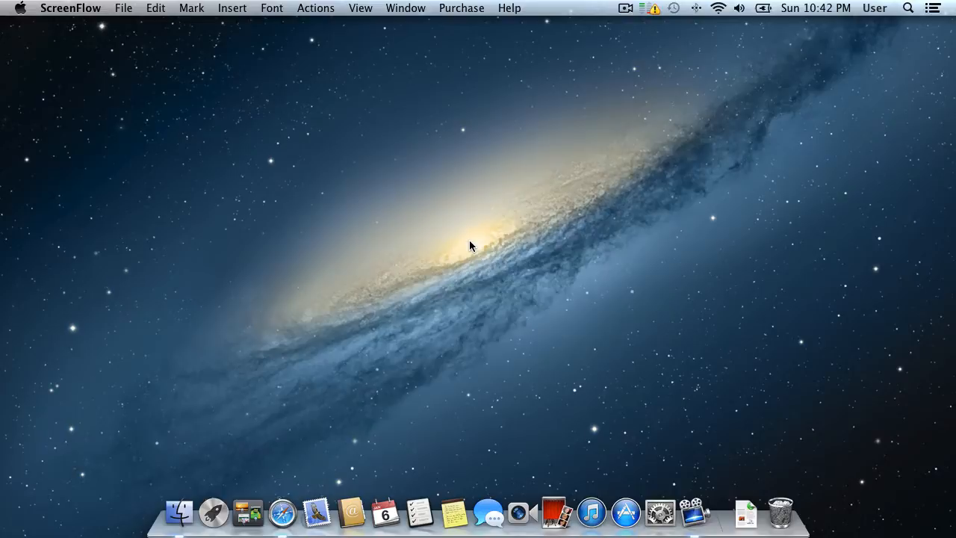
mouse_move(430, 305)
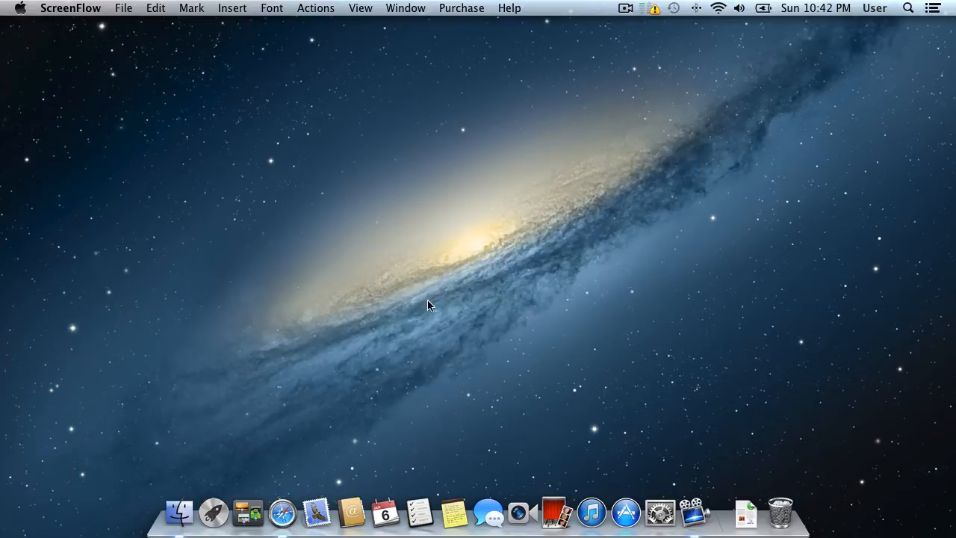
Launch Safari, search DeviantArt for 'gimp brushes' and browse the result brush packs.
left_click(281, 512)
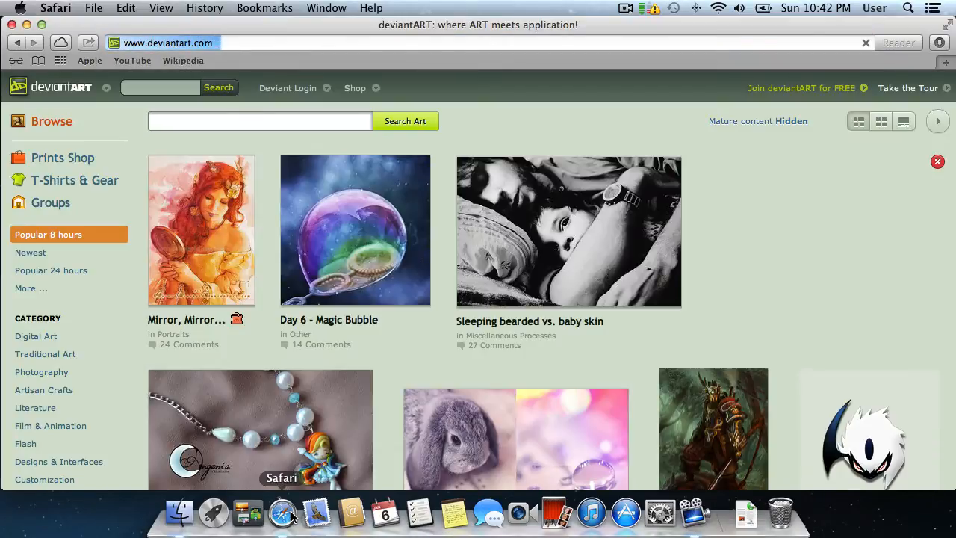
type("gimp brushes")
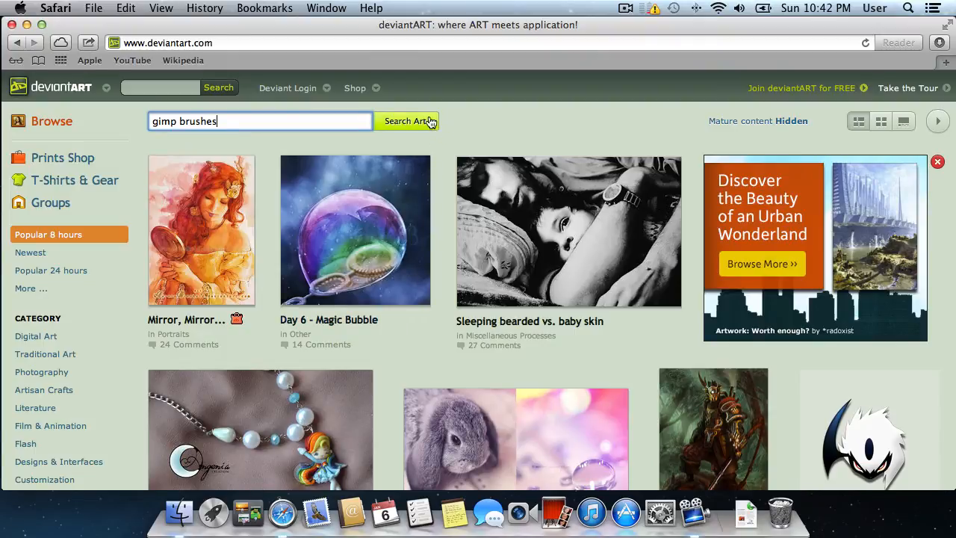
left_click(406, 120)
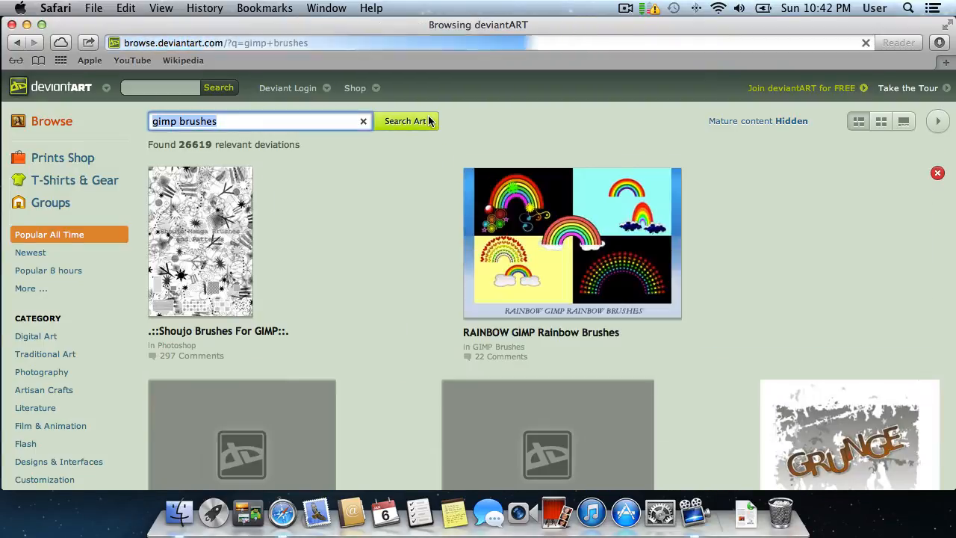
scroll("down", 3)
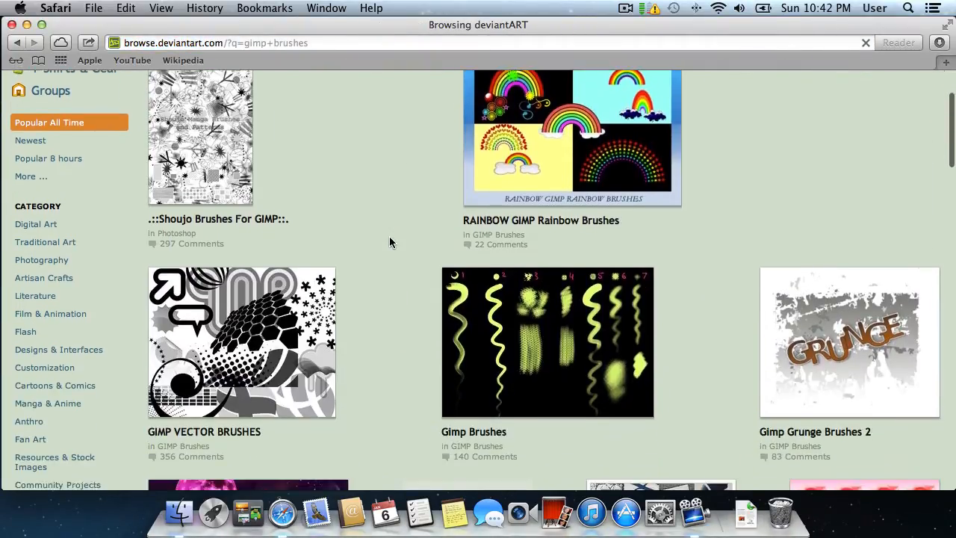
scroll("down", 3)
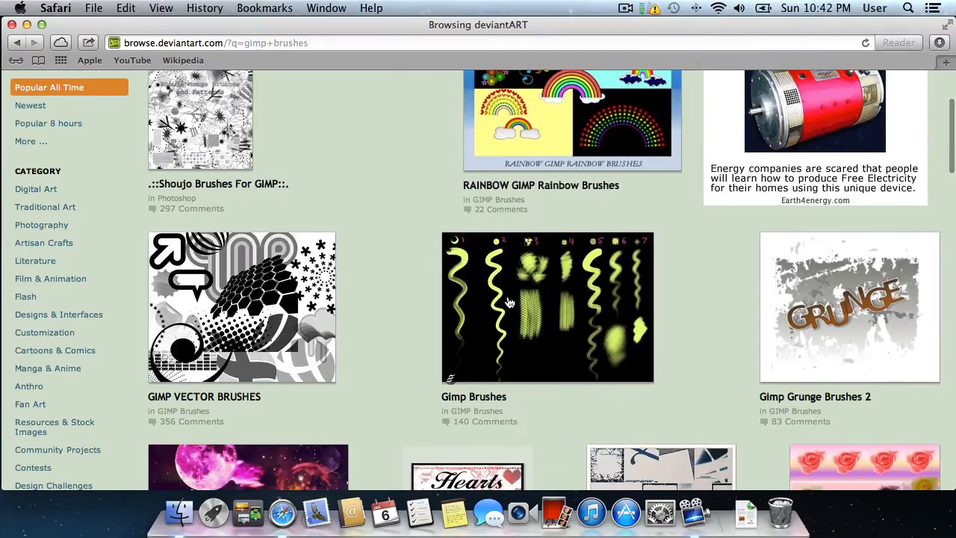
Download the 7 KB Gimp Brushes ZIP from its deviation page and close Safari.
left_click(546, 306)
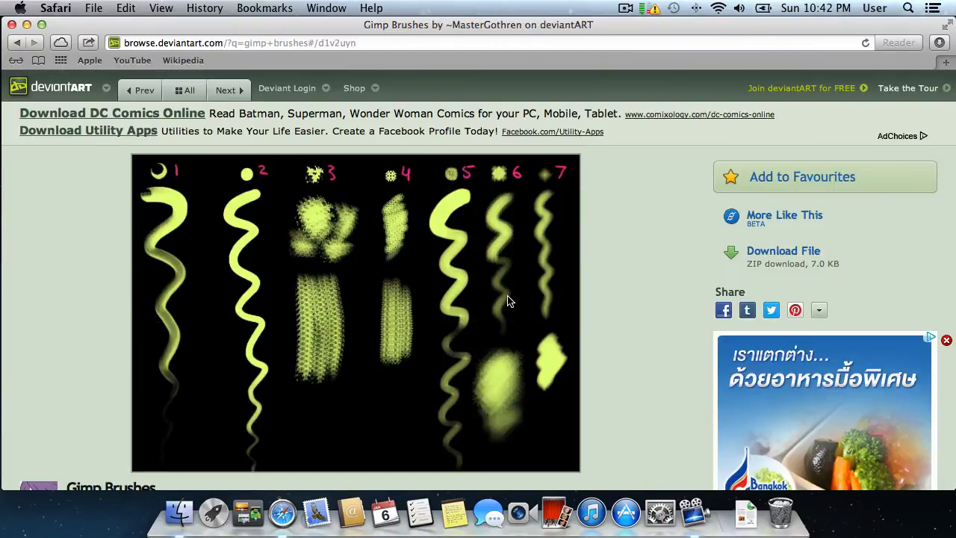
mouse_move(547, 296)
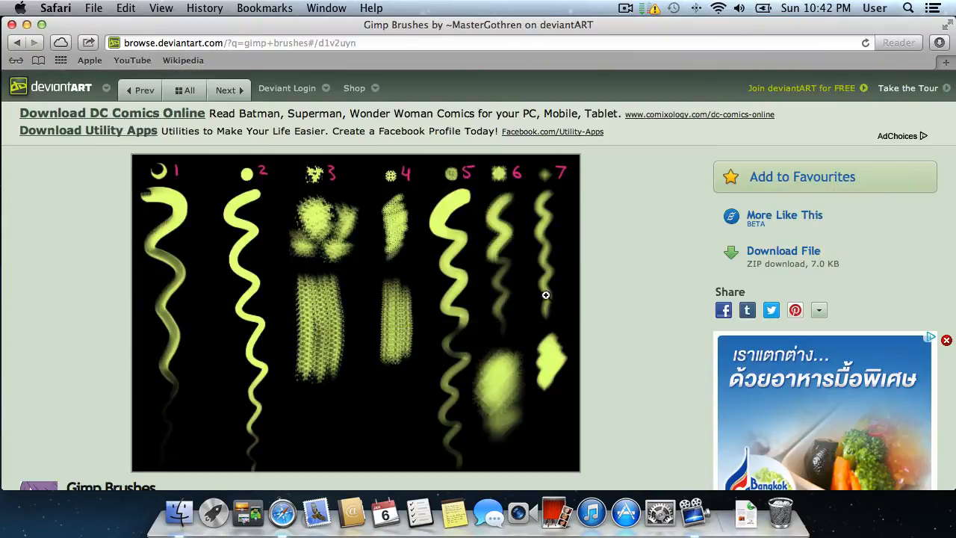
mouse_move(782, 251)
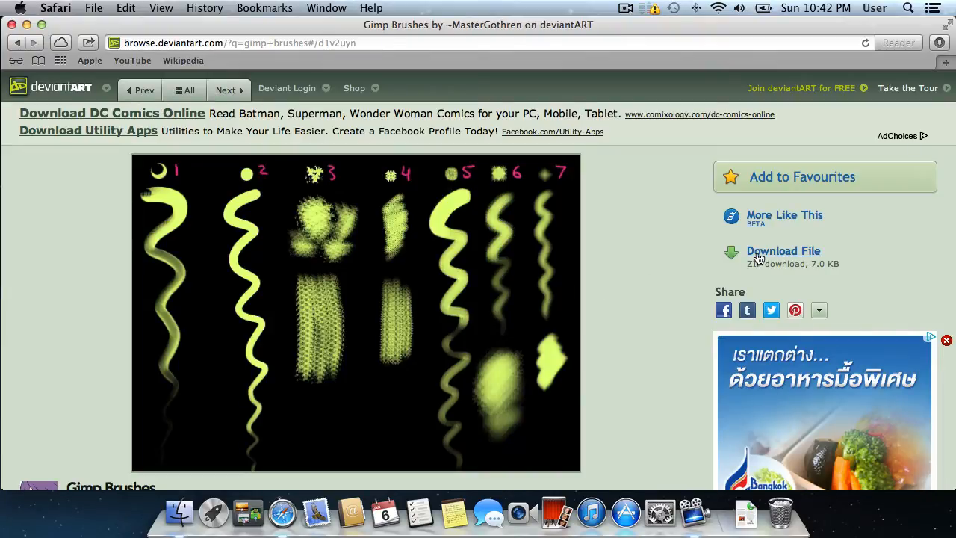
left_click(783, 251)
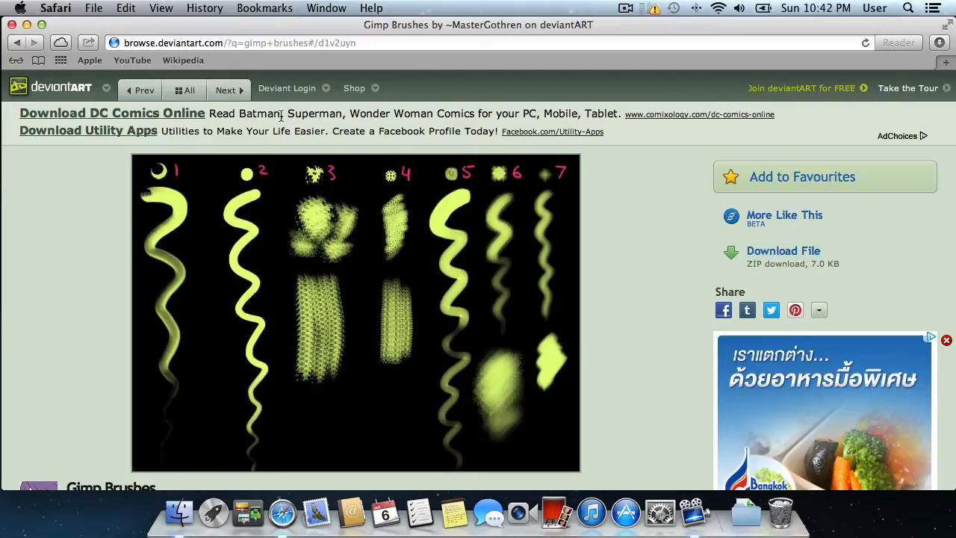
mouse_move(12, 23)
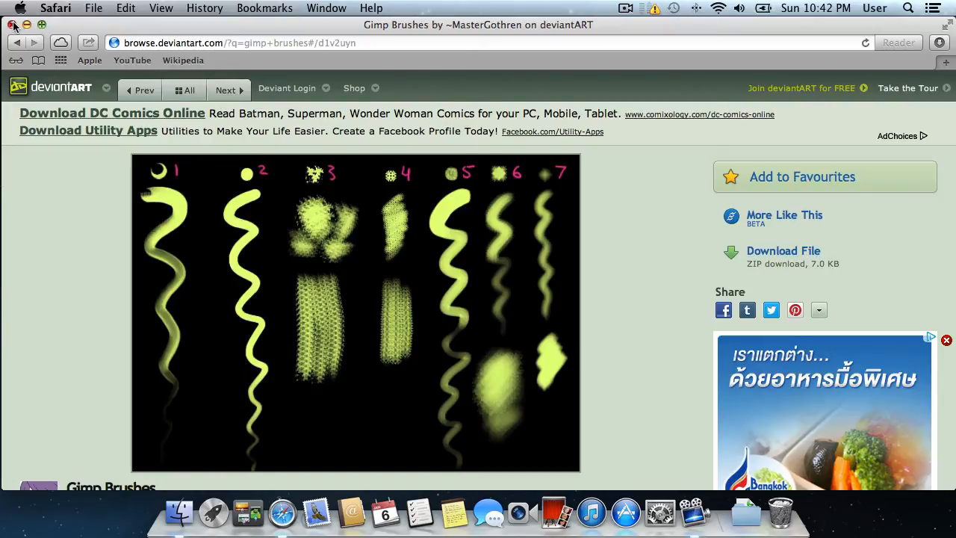
left_click(12, 23)
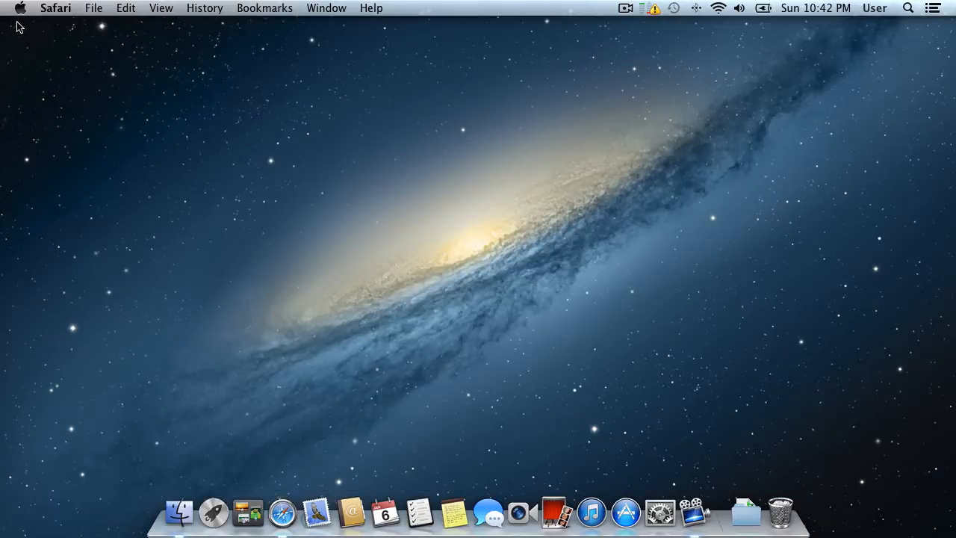
From the Downloads stack, open Brushes (2) and copy all 14 brush files.
left_click(745, 512)
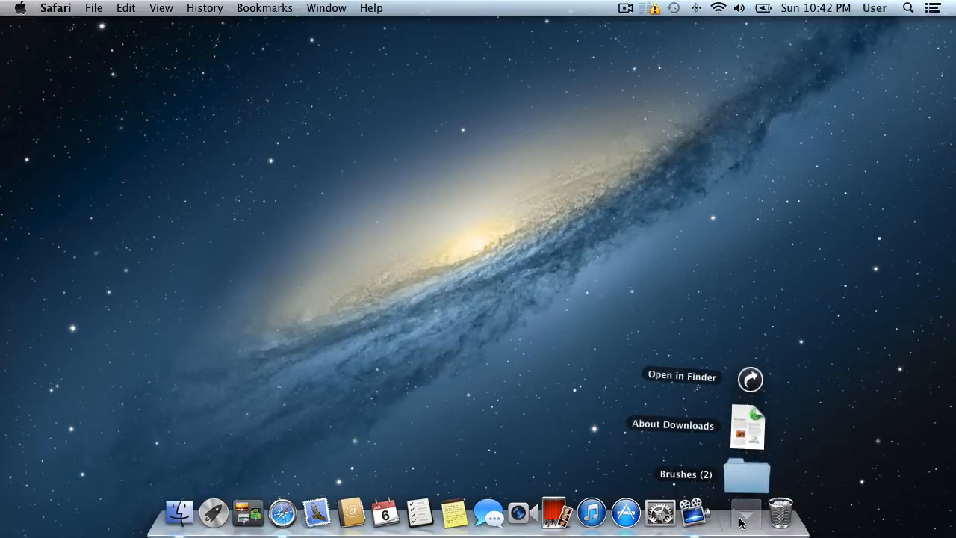
left_click(746, 474)
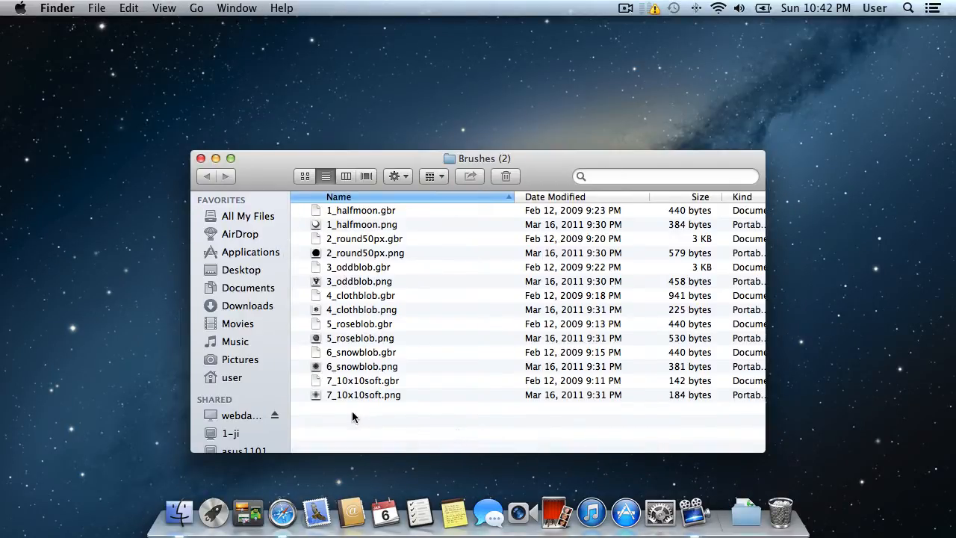
key("cmd+a")
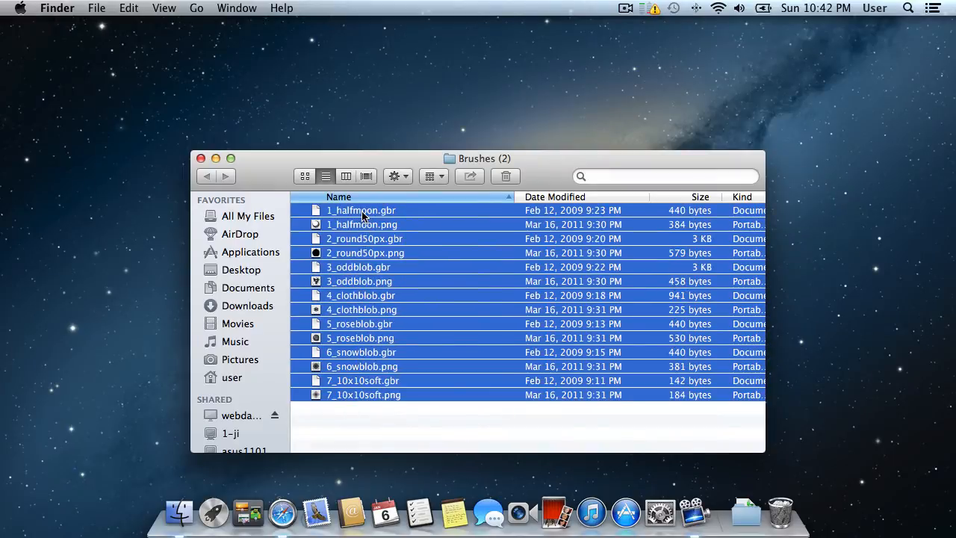
right_click(362, 209)
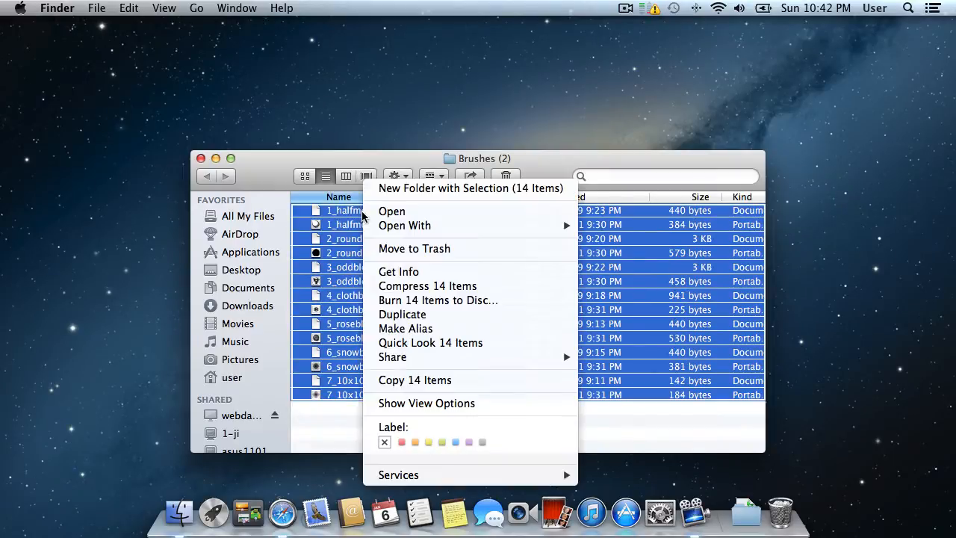
mouse_move(421, 384)
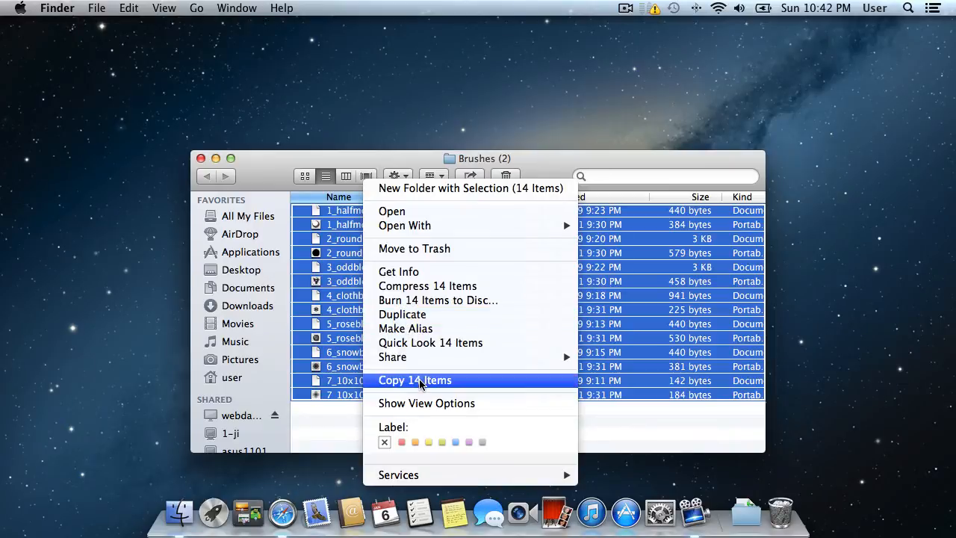
left_click(415, 381)
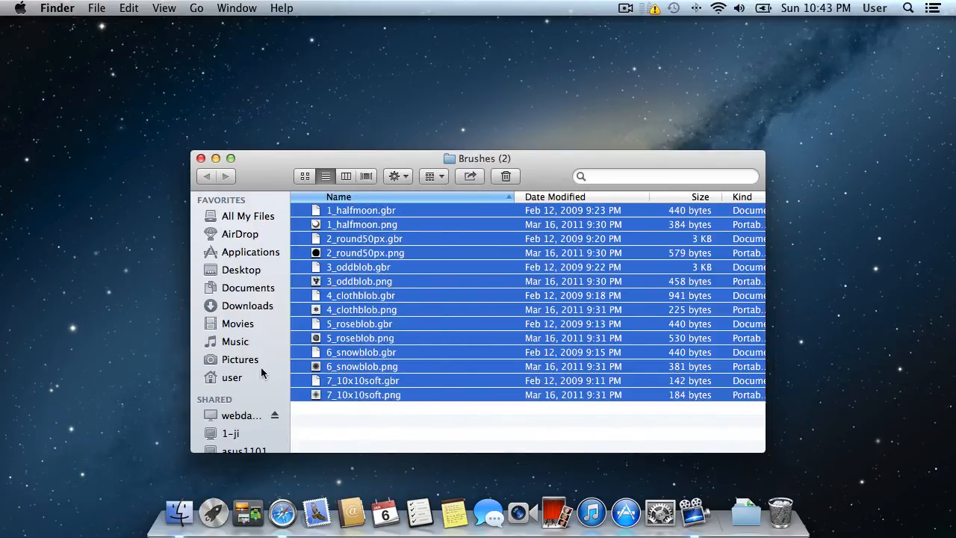
Navigate Home > Library > GIMP > 2.8 and open the empty brushes folder.
left_click(231, 377)
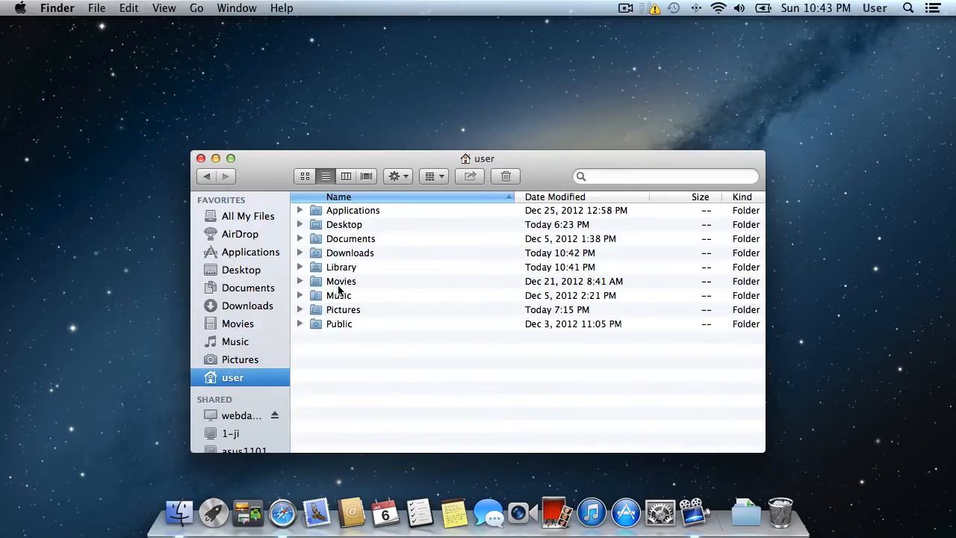
double_click(340, 266)
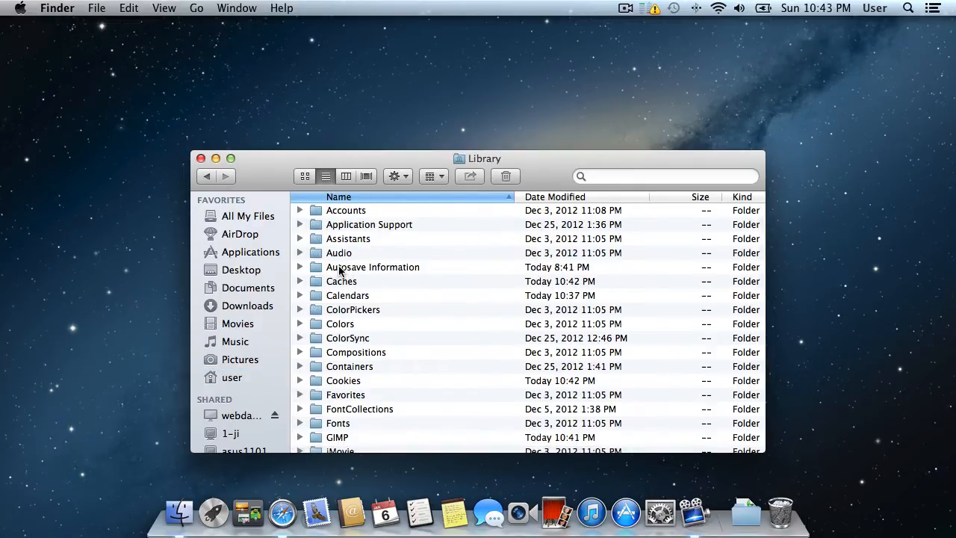
scroll("down", 3)
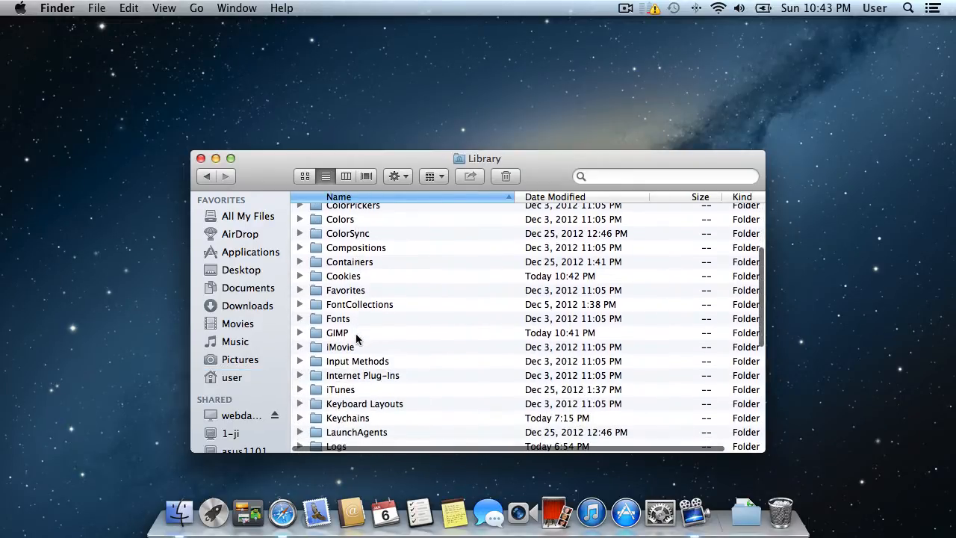
double_click(337, 332)
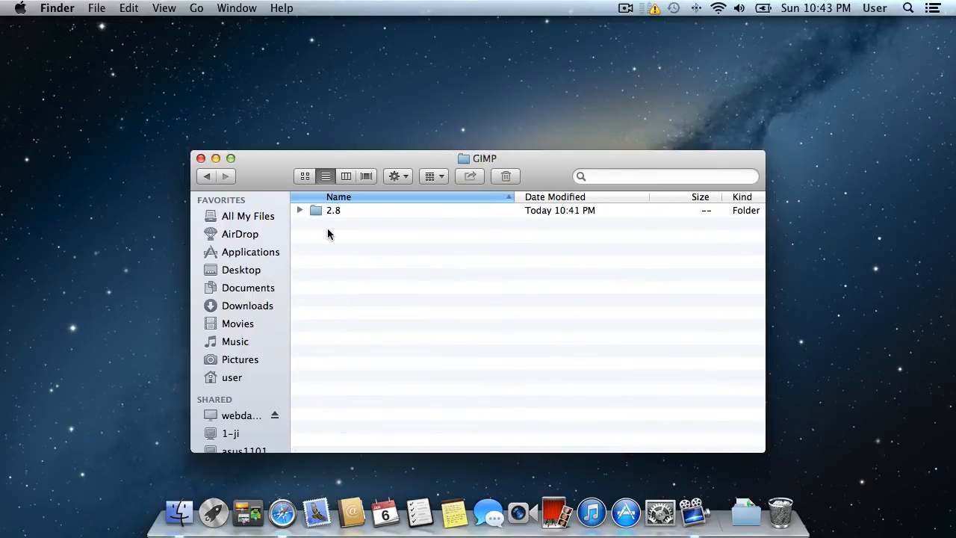
double_click(333, 209)
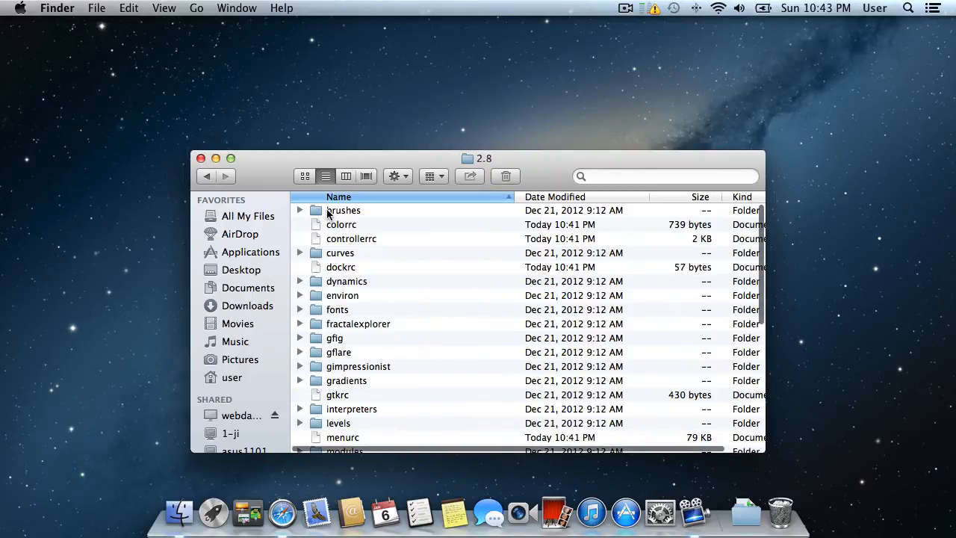
left_click(343, 209)
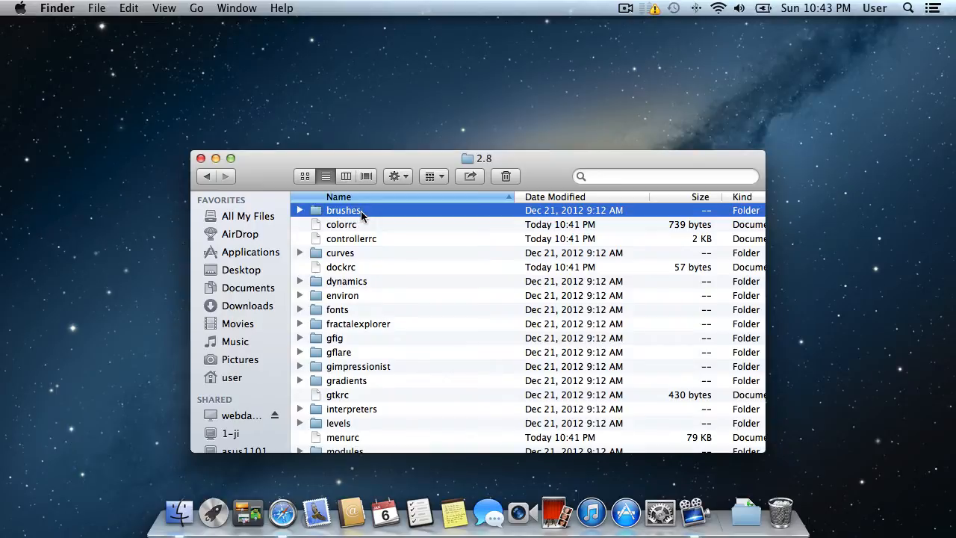
double_click(344, 209)
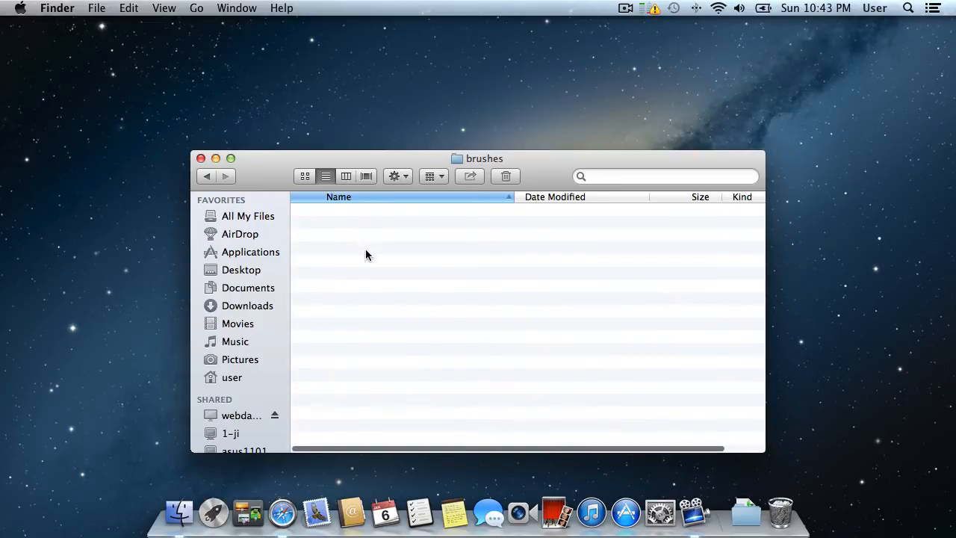
Paste the 14 copied brush files into GIMP's 2.8 brushes folder.
right_click(365, 253)
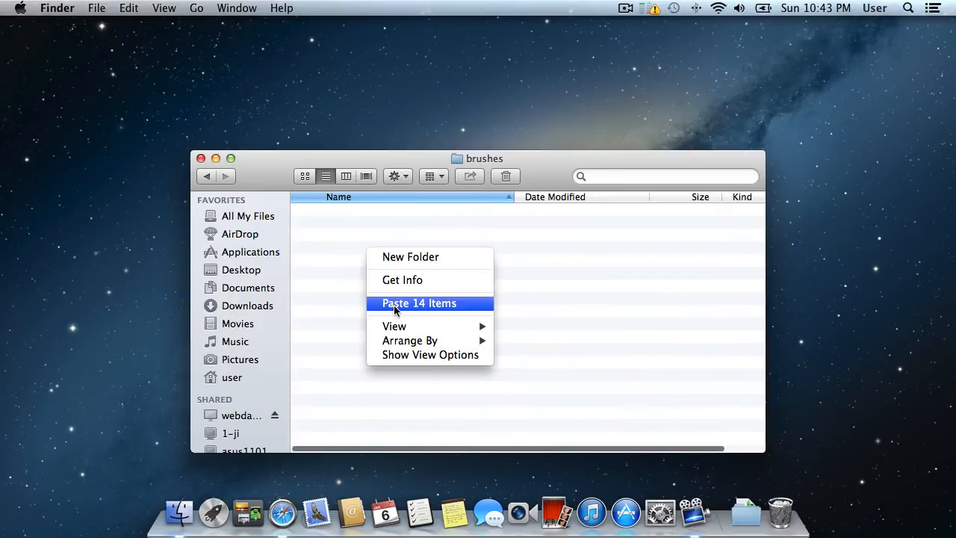
left_click(418, 302)
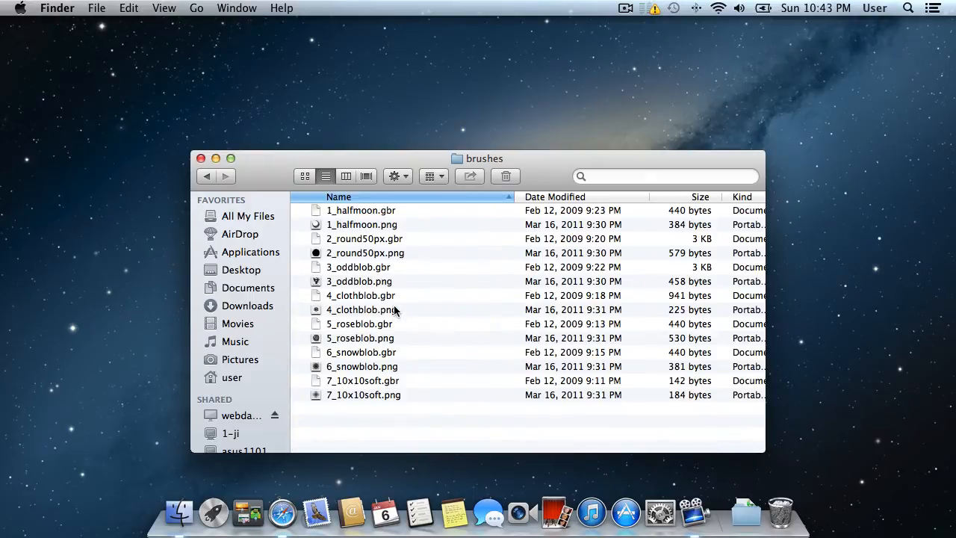
mouse_move(206, 163)
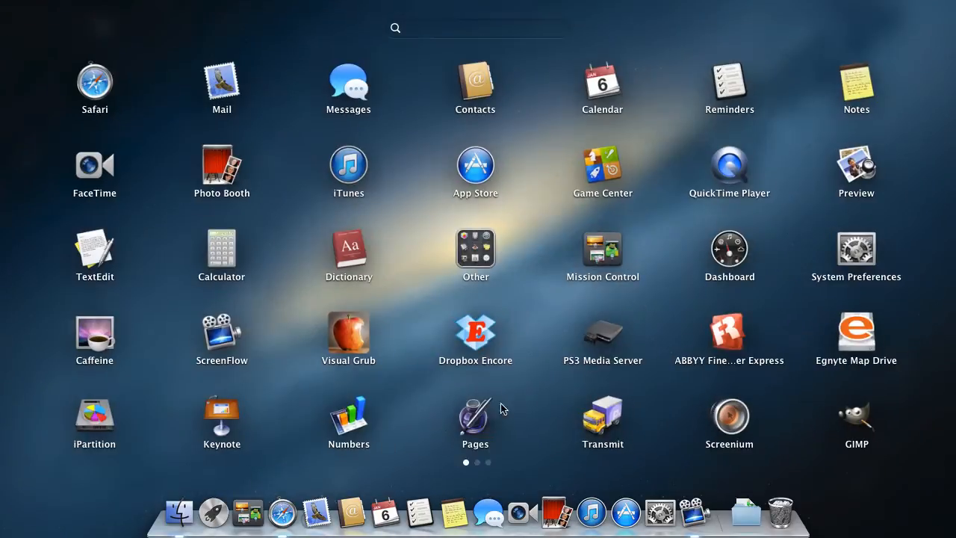
Launch GIMP from Launchpad and create a new blank 640×400 RGB image.
left_click(856, 419)
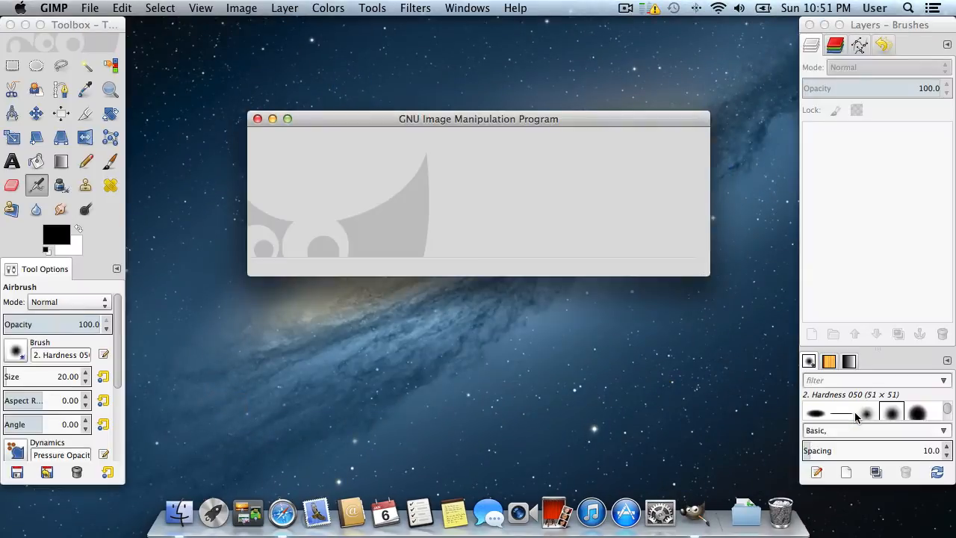
mouse_move(418, 261)
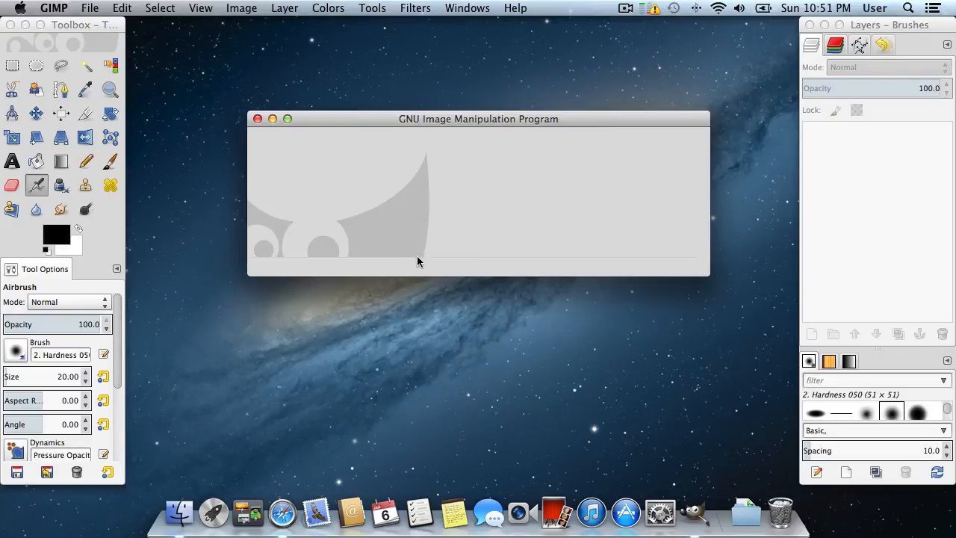
mouse_move(89, 9)
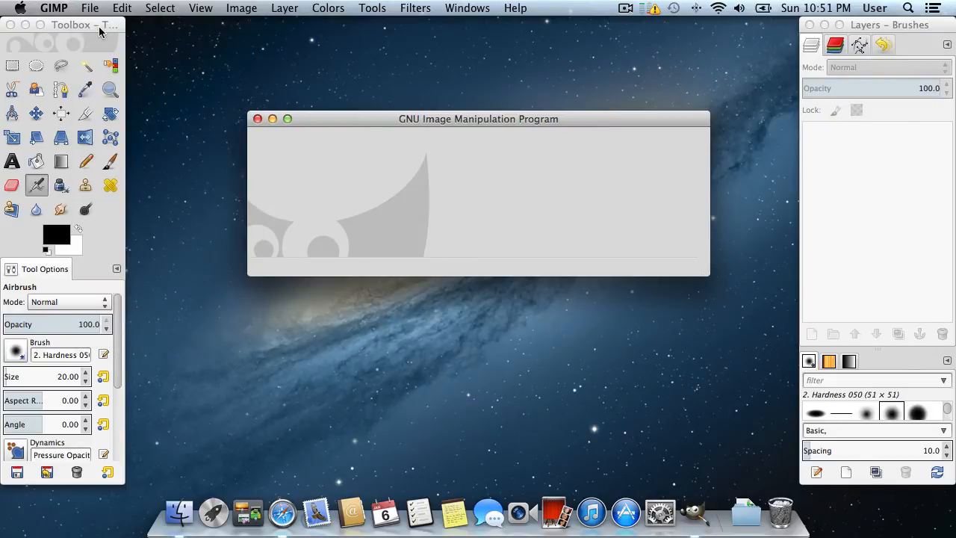
left_click(90, 9)
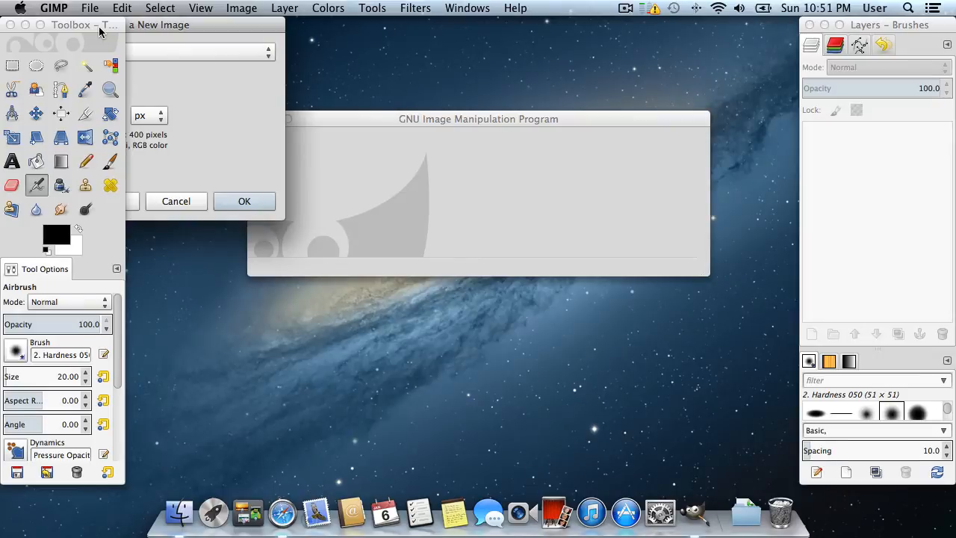
left_click(245, 200)
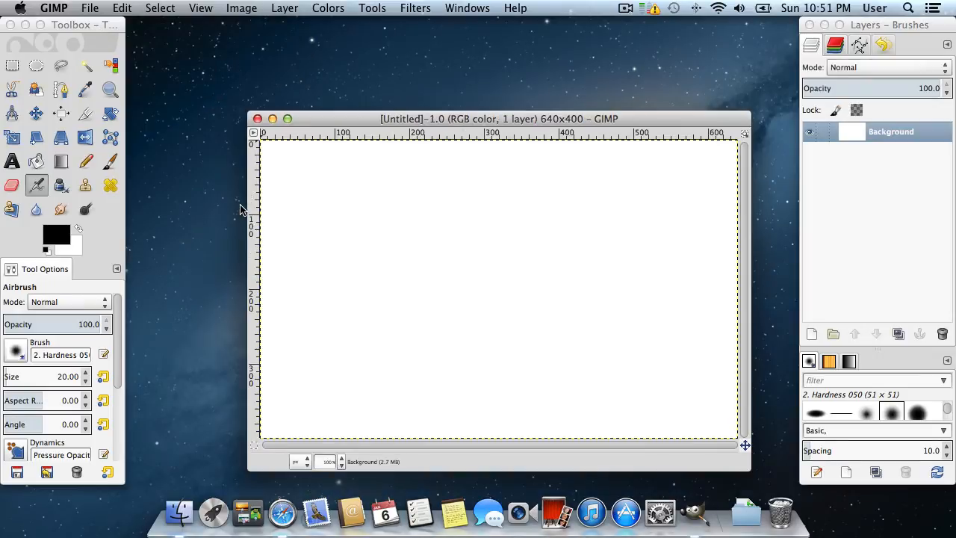
mouse_move(27, 355)
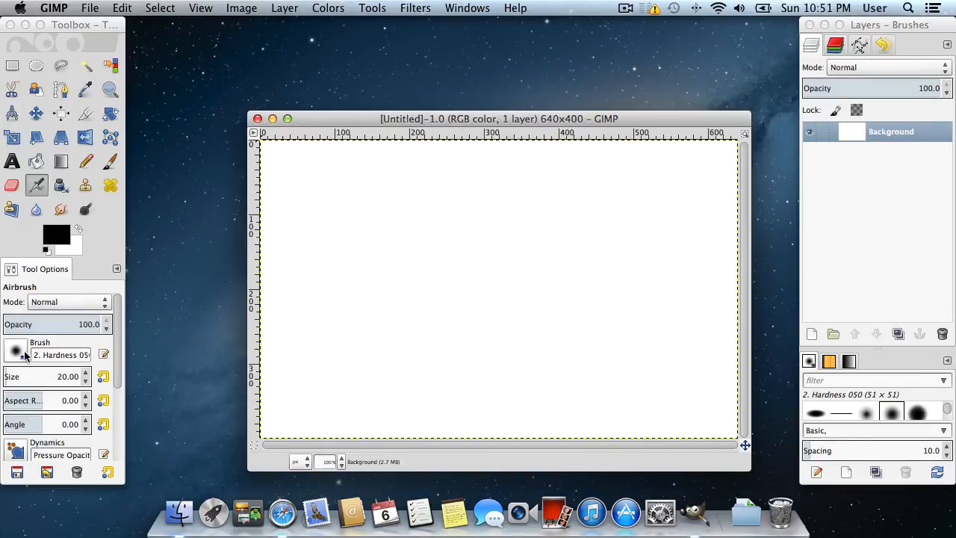
Select the SW Snowblob brush and paint two looping grey airbrush strokes on the canvas.
left_click(15, 349)
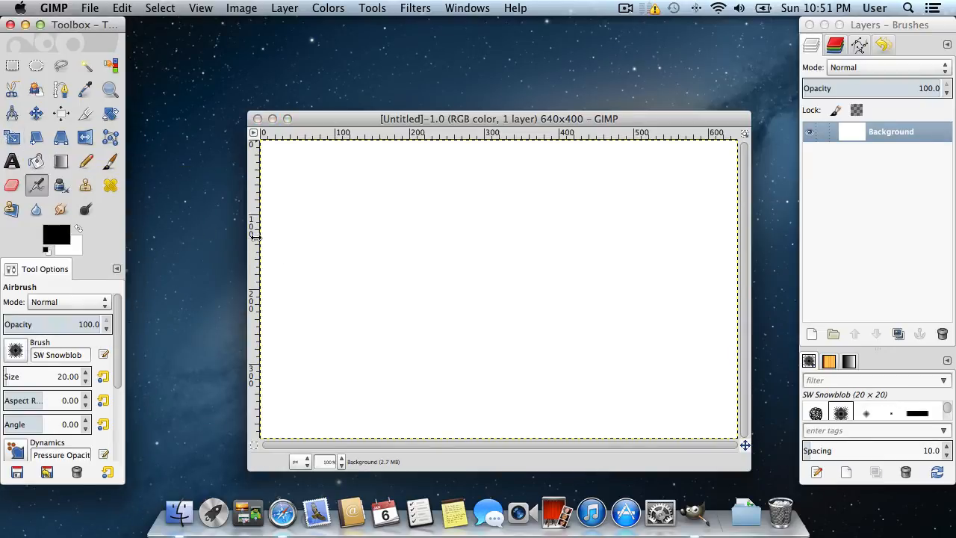
left_click_drag(336, 232, 400, 287)
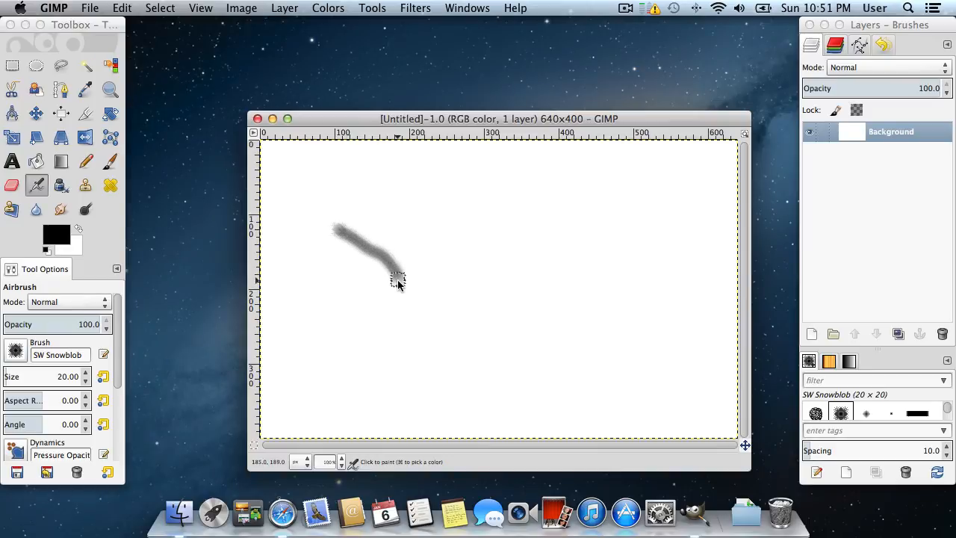
left_click_drag(395, 282, 595, 360)
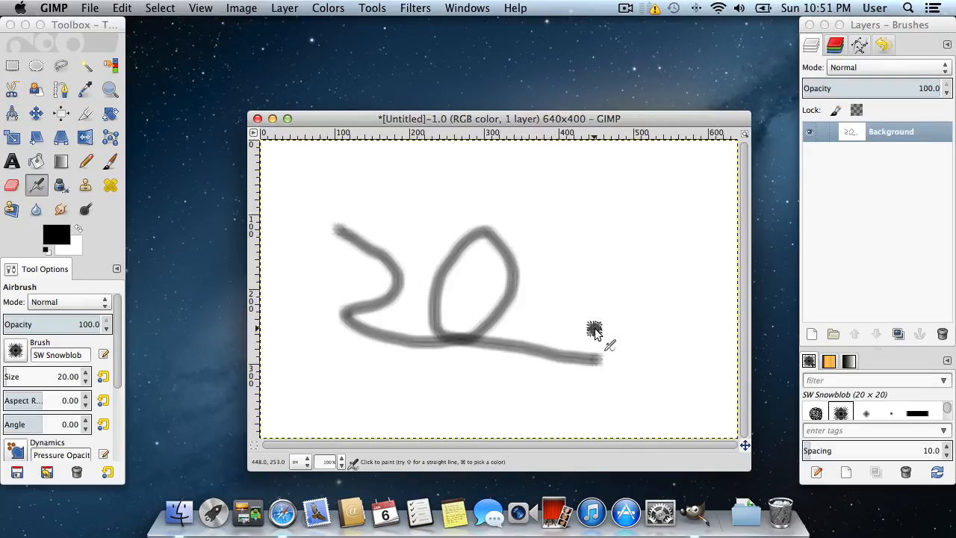
mouse_move(639, 347)
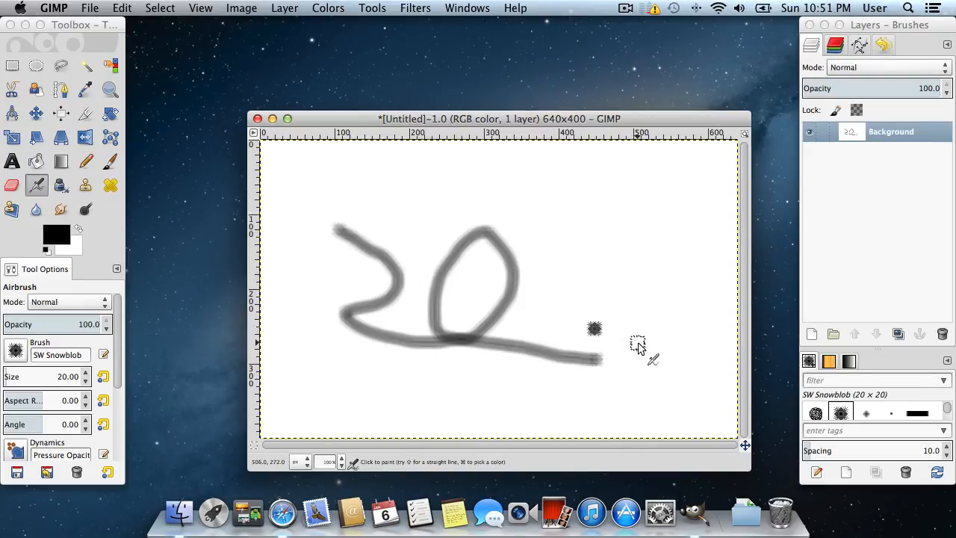